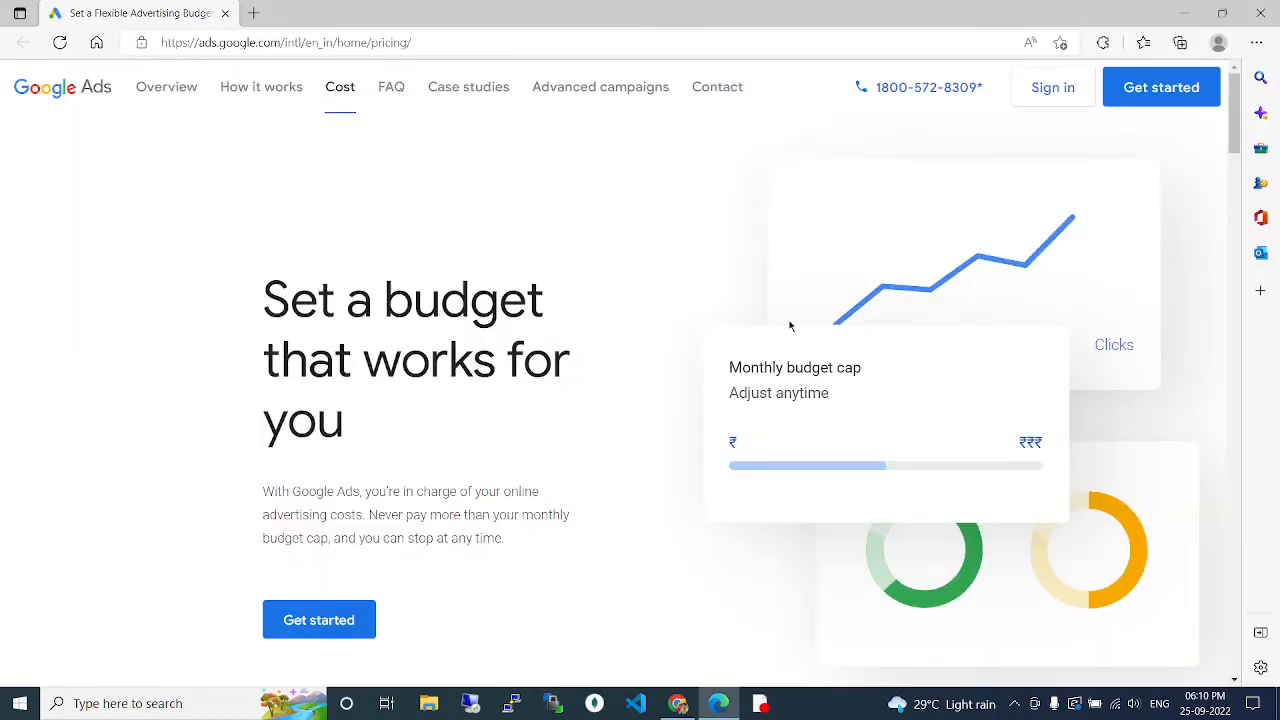
pyautogui.moveTo(568, 270)
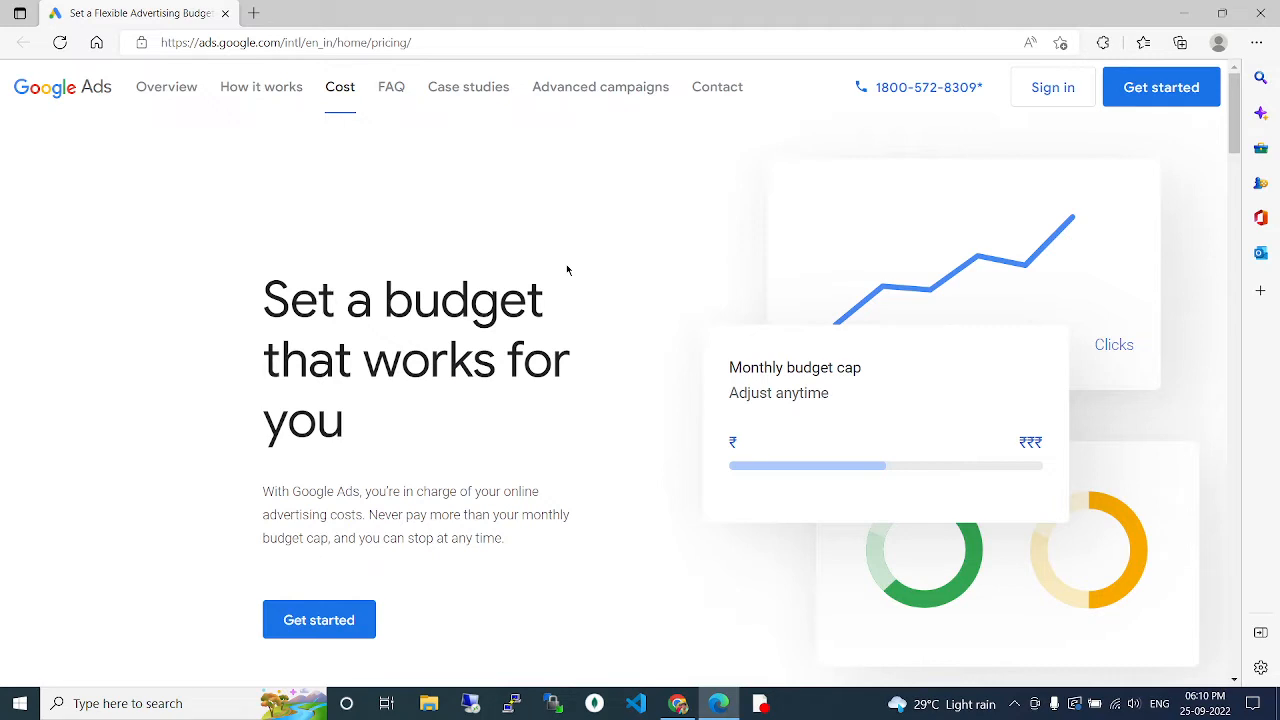
pyautogui.moveTo(603, 324)
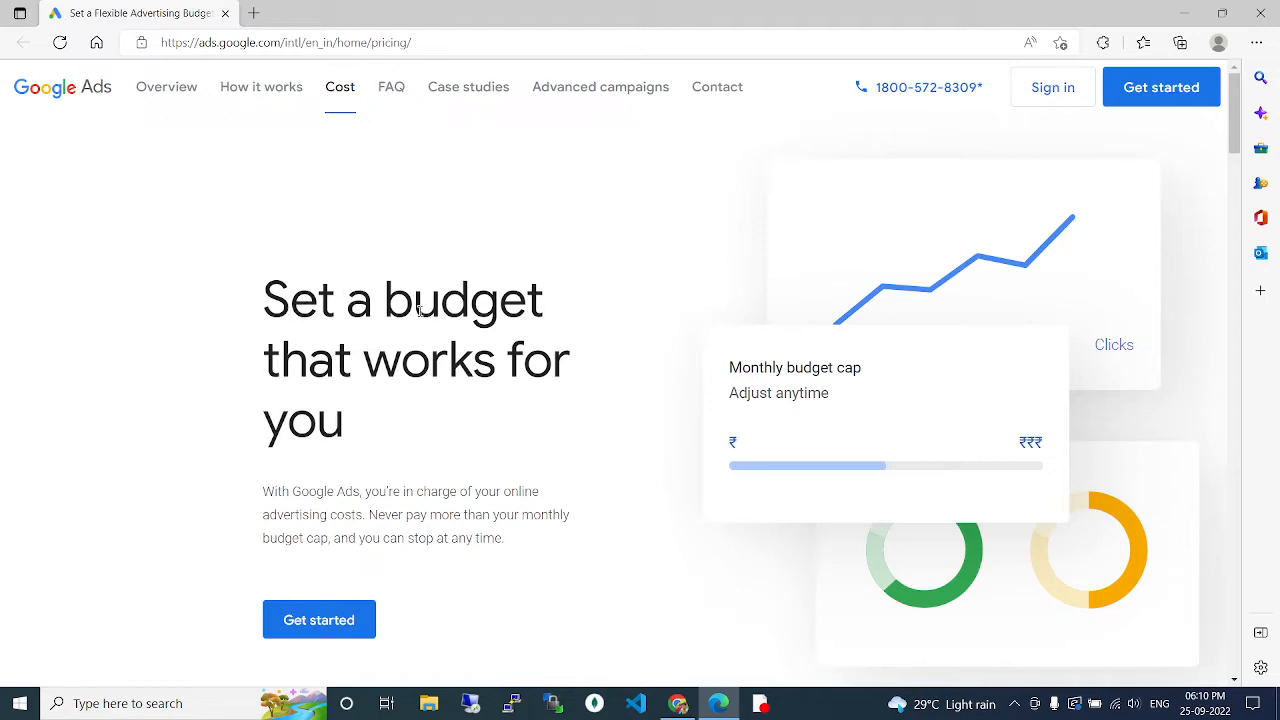
pyautogui.moveTo(575, 403)
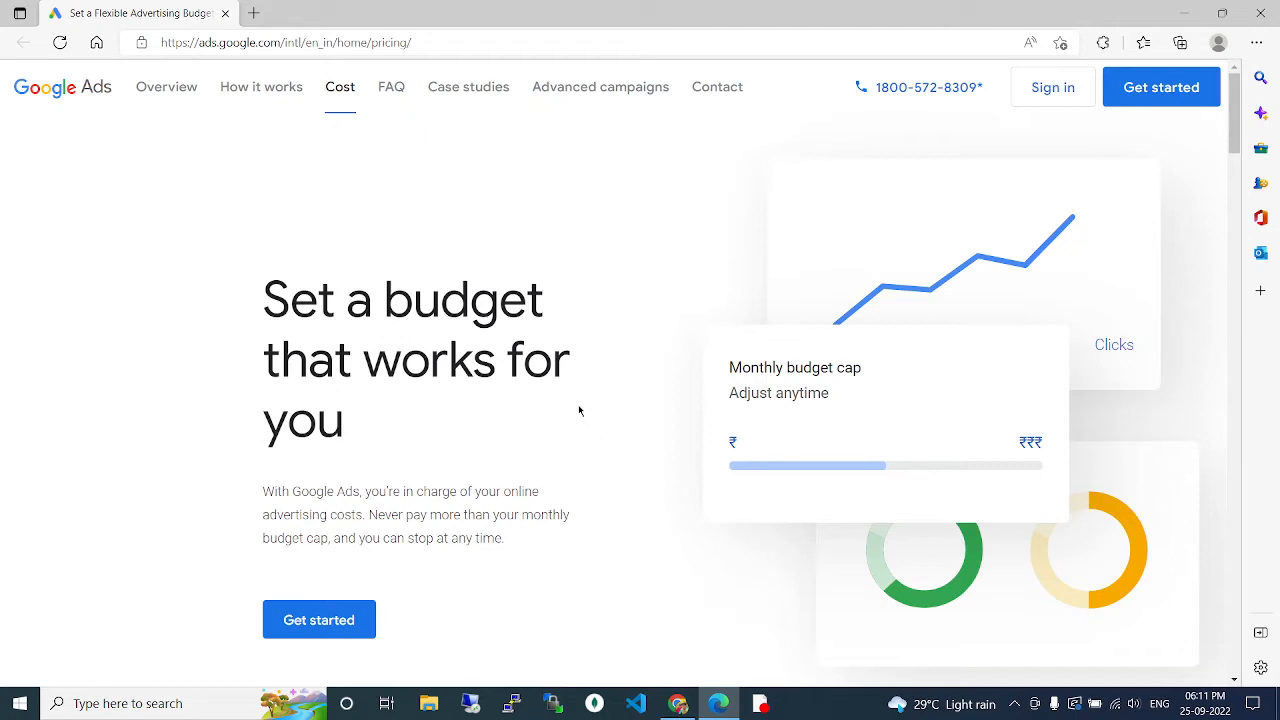
pyautogui.moveTo(545, 407)
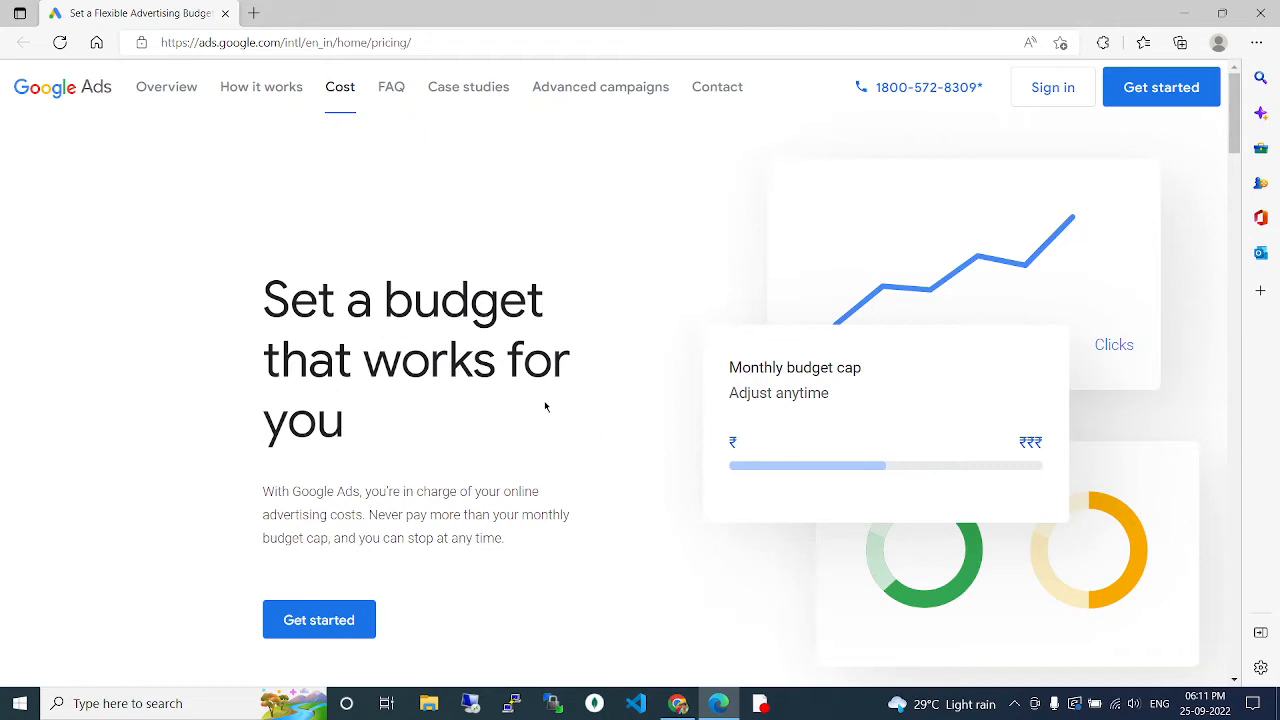
pyautogui.moveTo(528, 401)
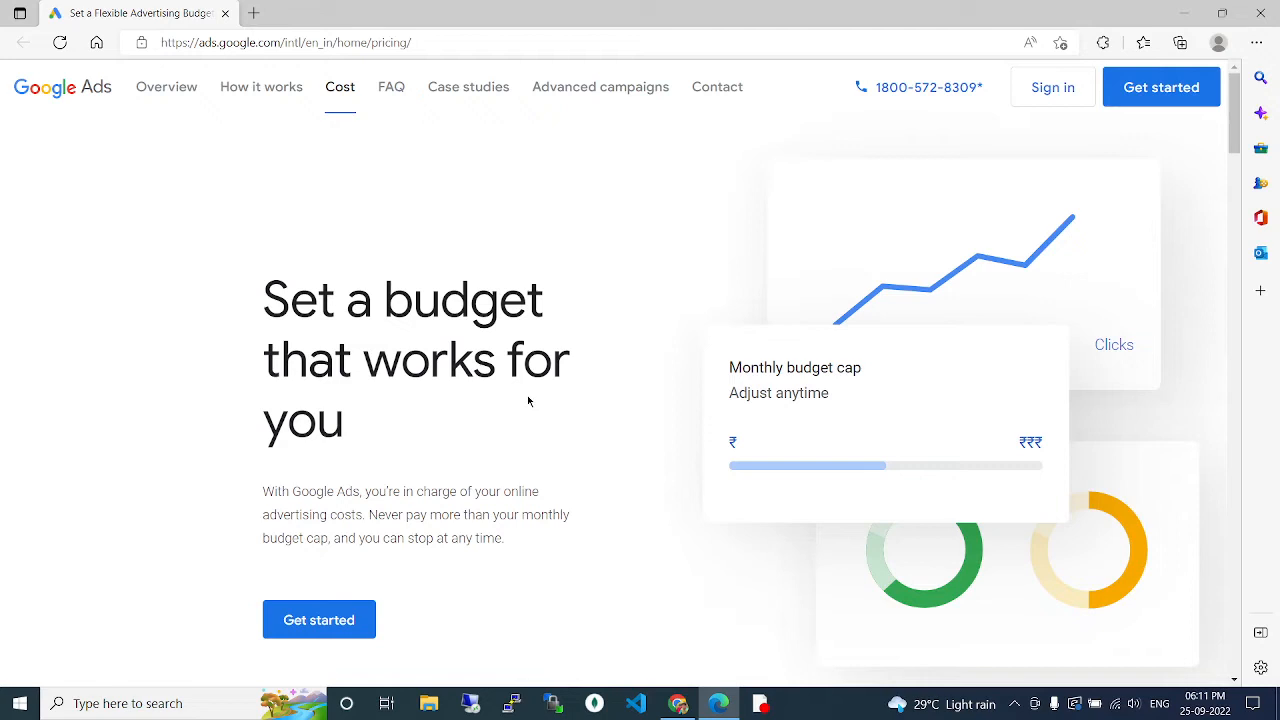
pyautogui.moveTo(524, 398)
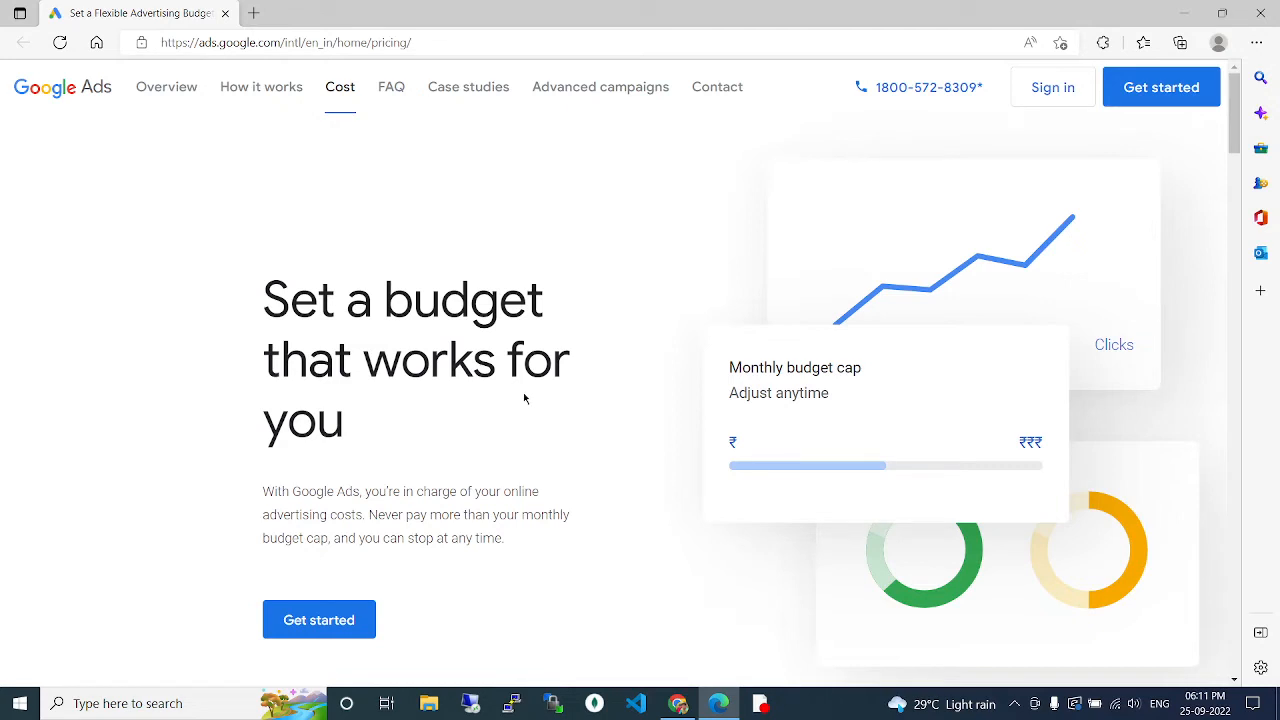
pyautogui.moveTo(565, 408)
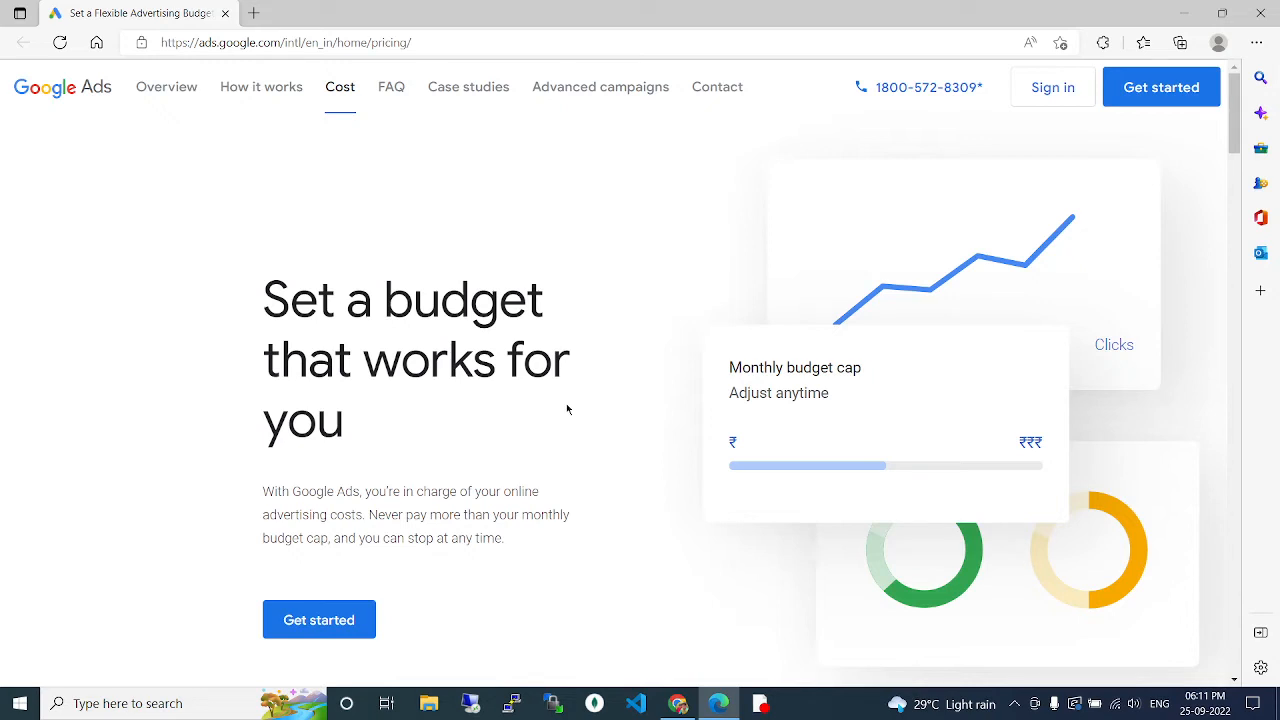
pyautogui.moveTo(592, 397)
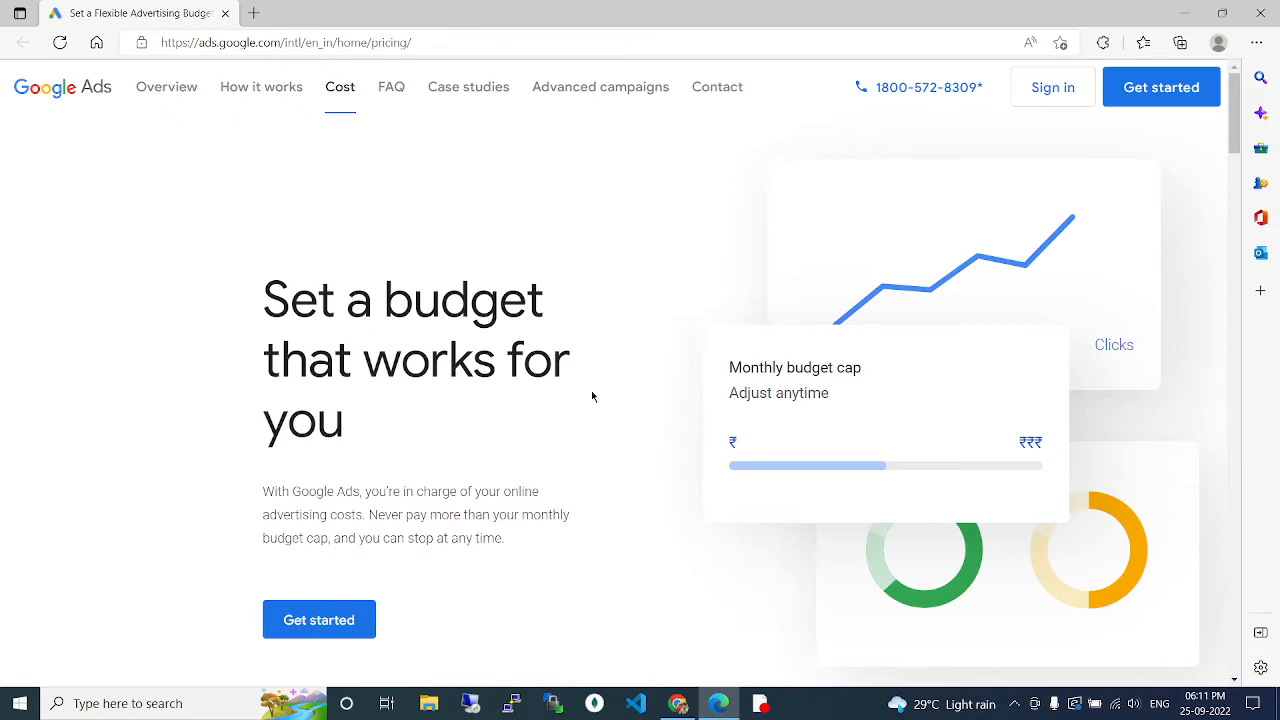
# - Scroll the pricing page past 'Choose your budget' to 'Adjust when you need, start or stop anytime'
pyautogui.scroll(-3)
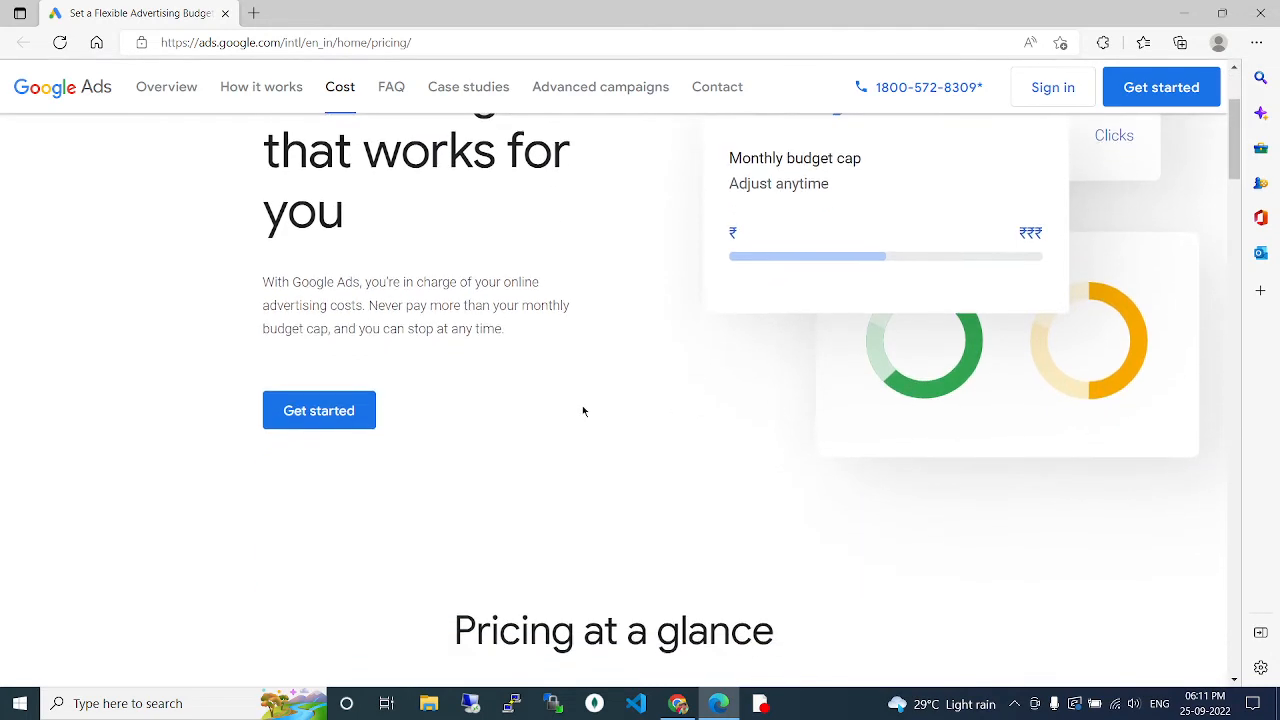
pyautogui.scroll(-3)
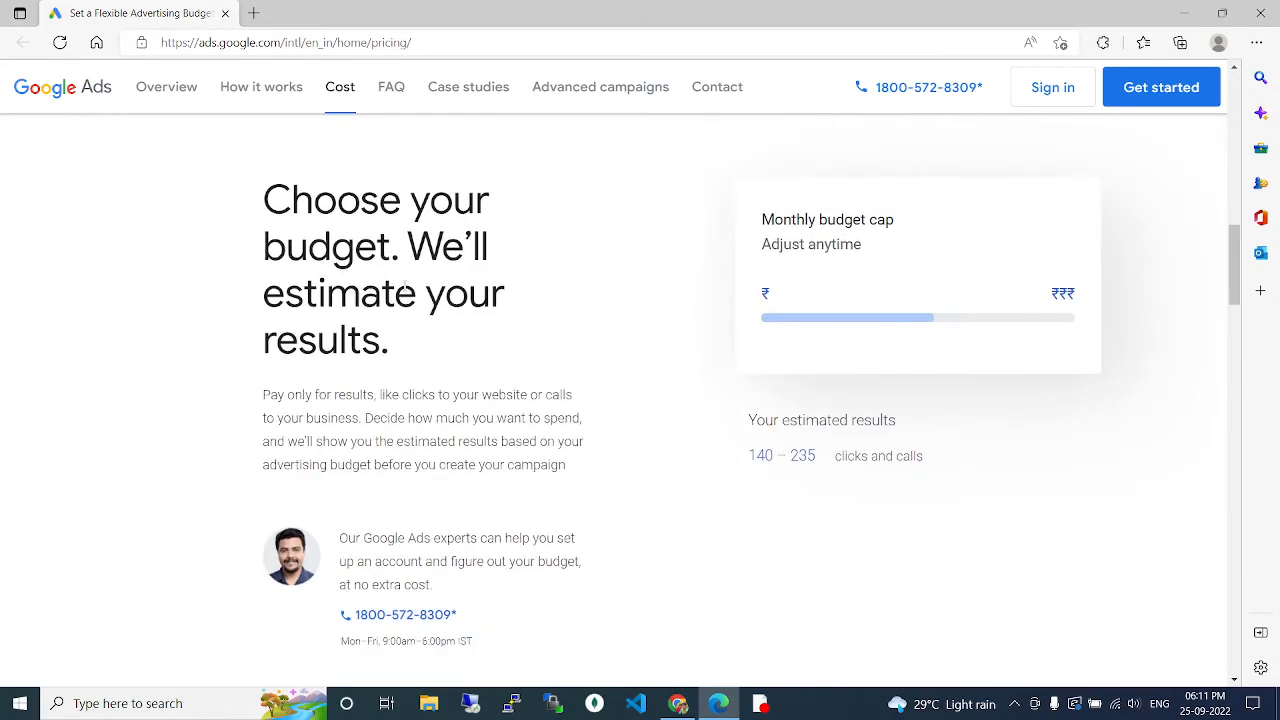
pyautogui.scroll(-3)
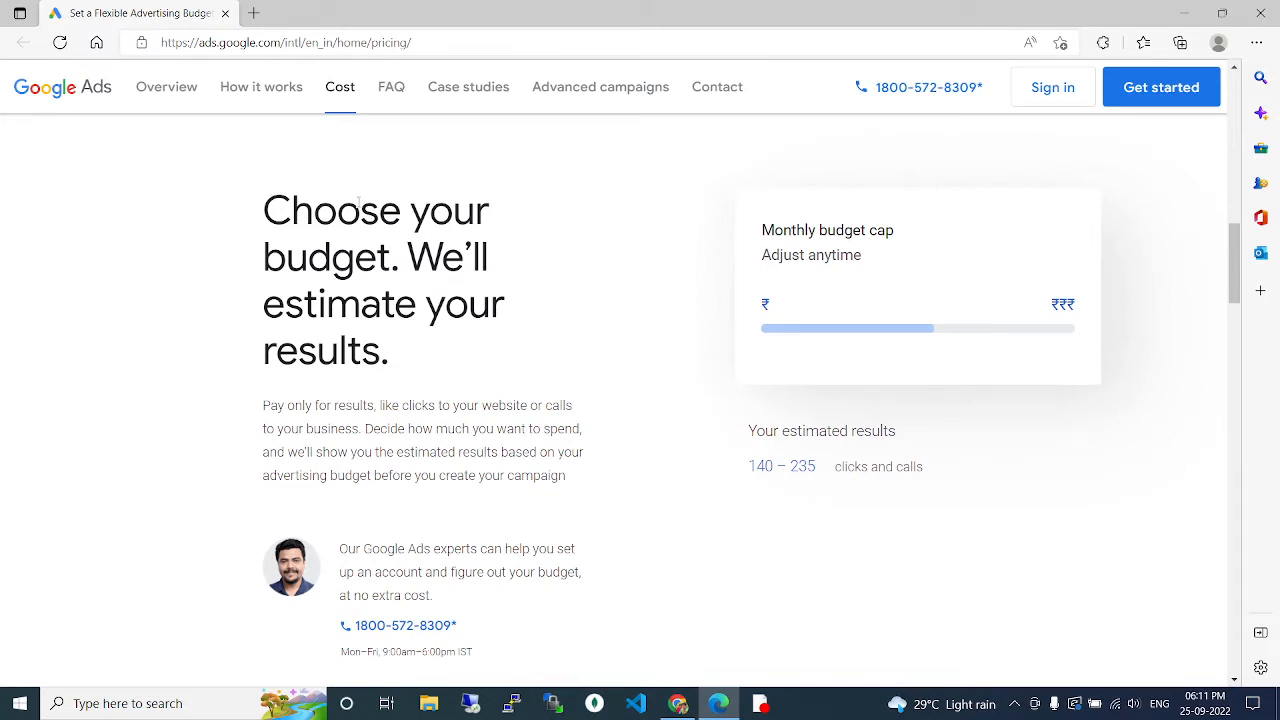
pyautogui.moveTo(548, 351)
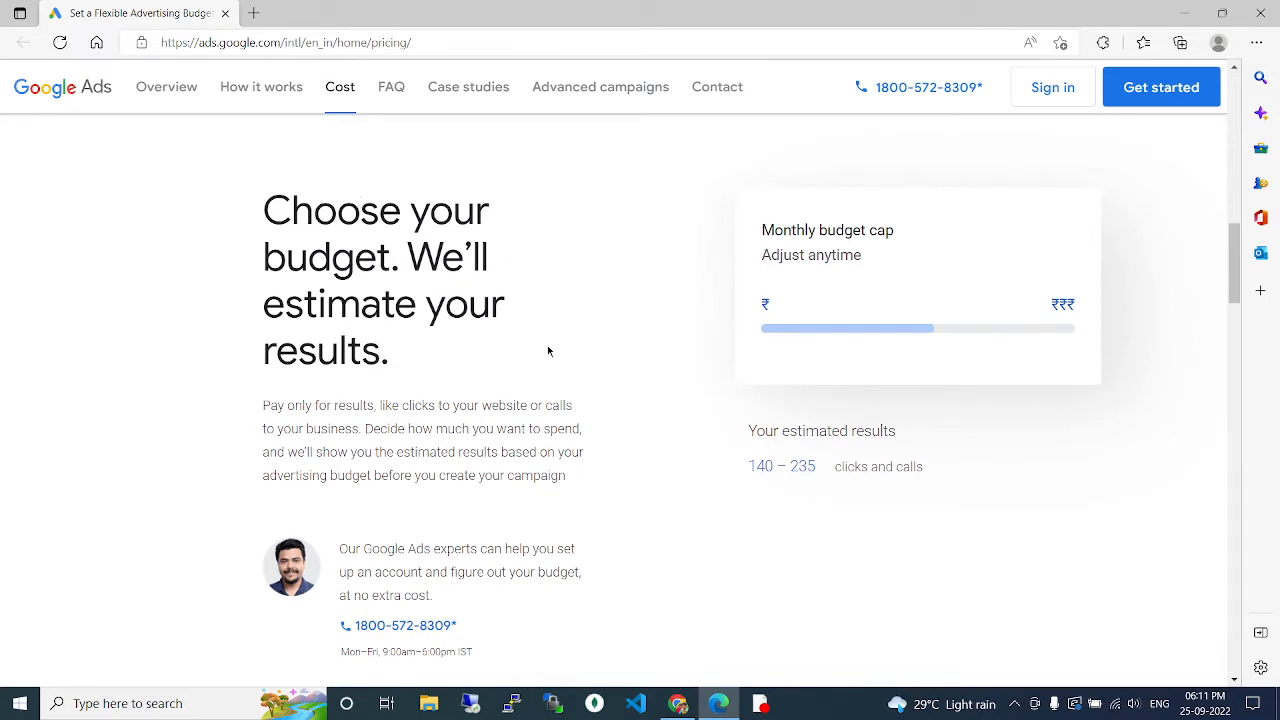
pyautogui.scroll(-3)
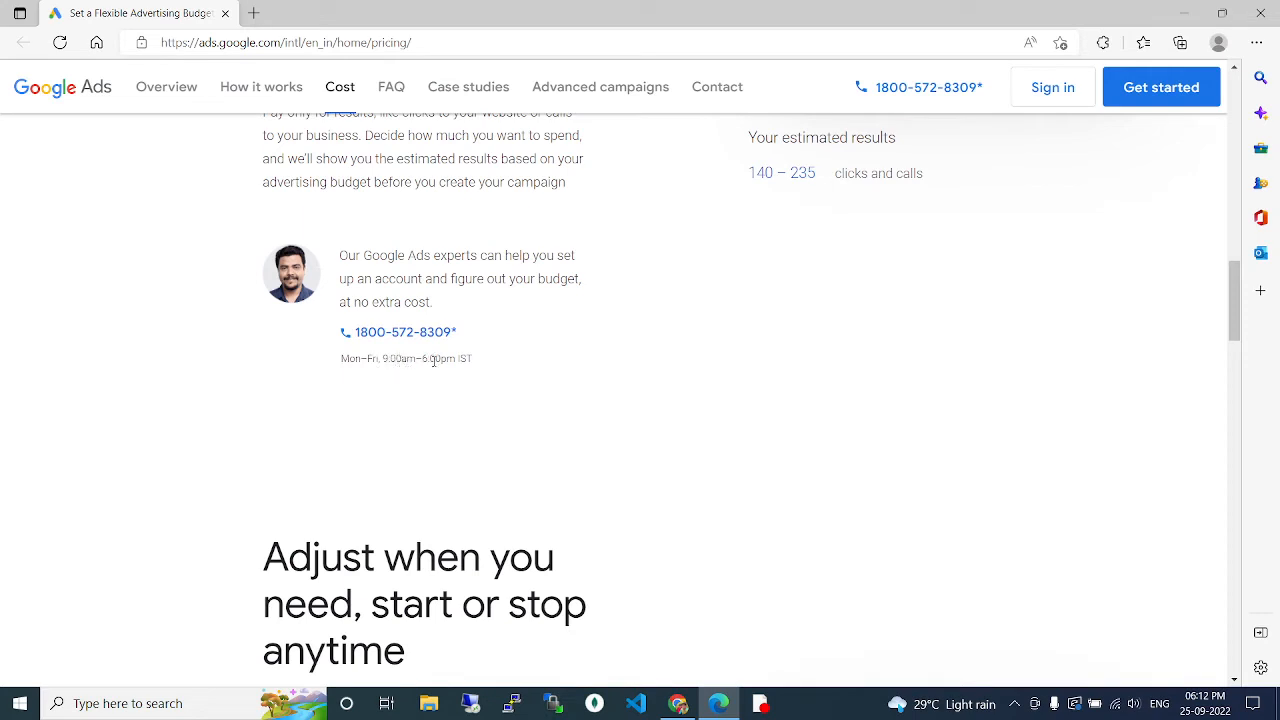
pyautogui.scroll(-3)
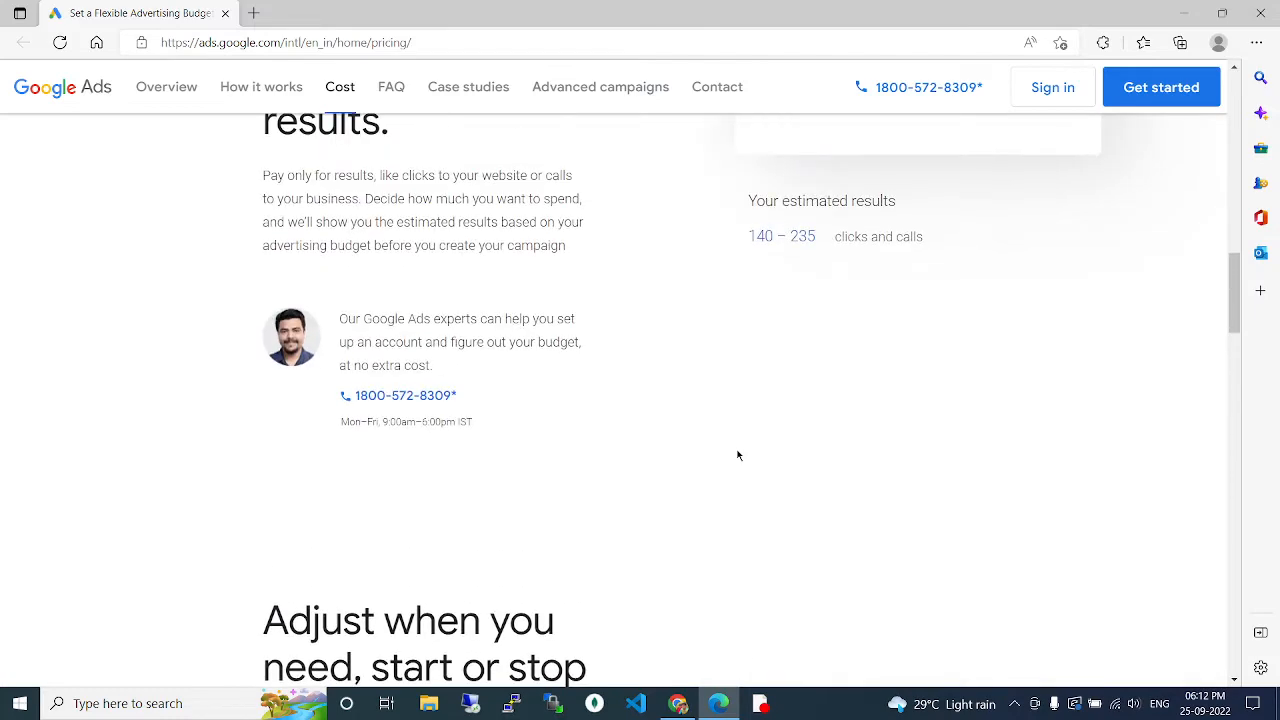
pyautogui.scroll(-3)
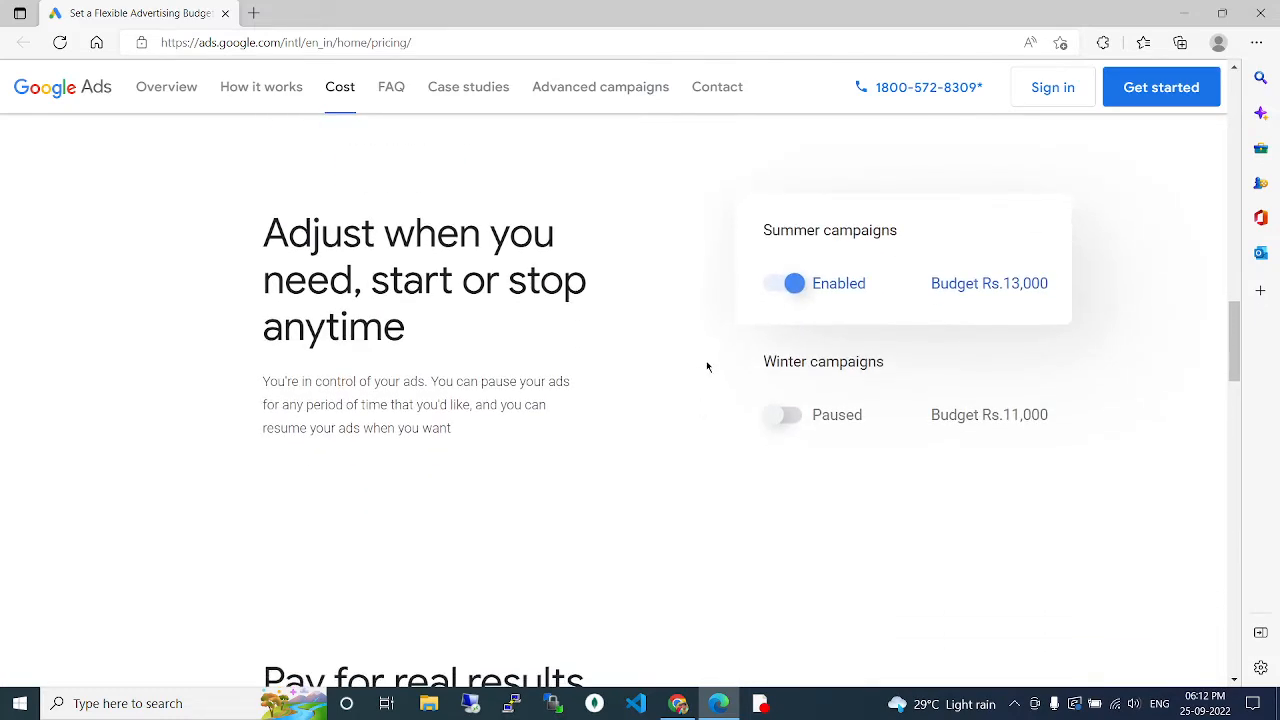
pyautogui.moveTo(801, 273)
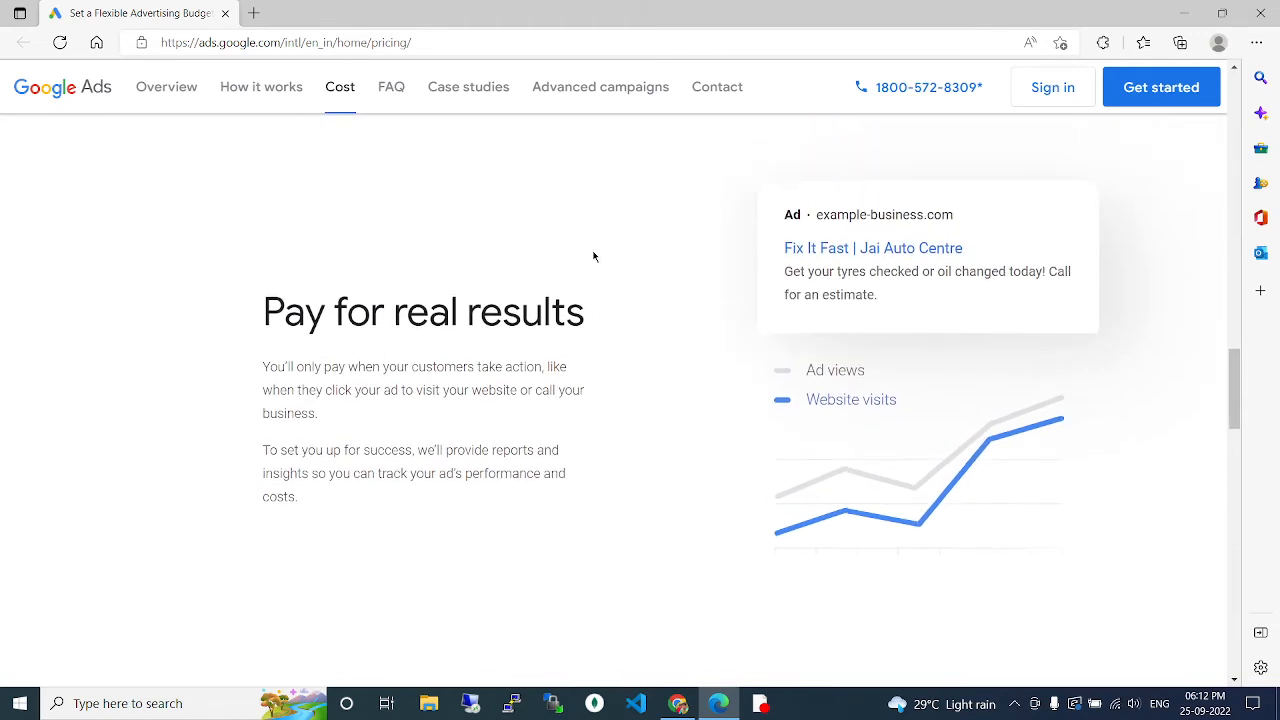
# - Scroll past 'Pay for real results' and 'Make your spends work harder' to the closing section
pyautogui.scroll(-3)
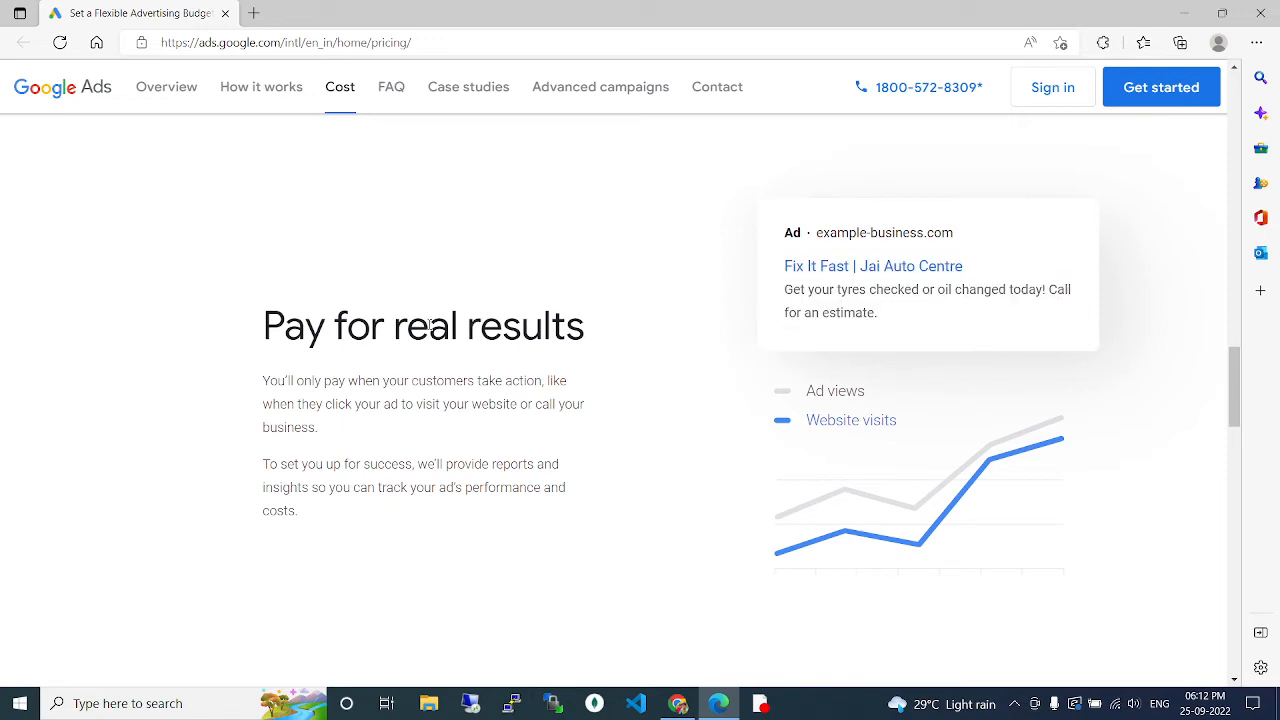
pyautogui.moveTo(665, 314)
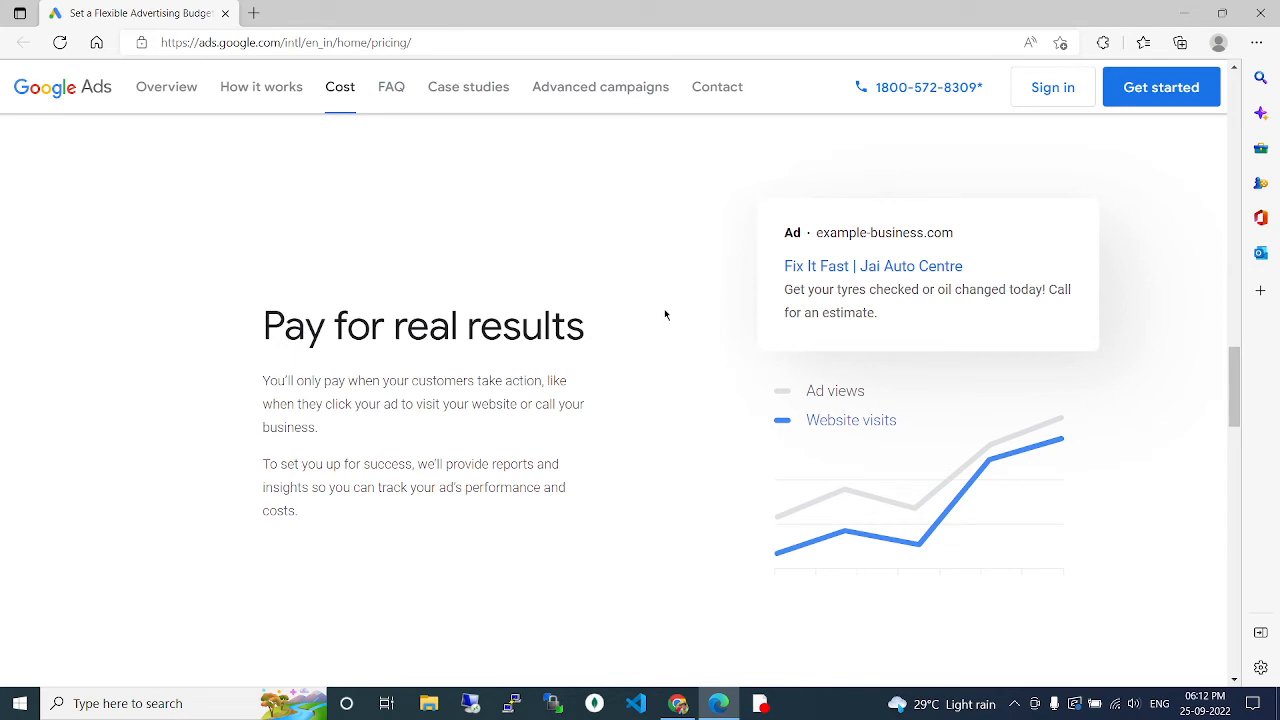
pyautogui.moveTo(708, 313)
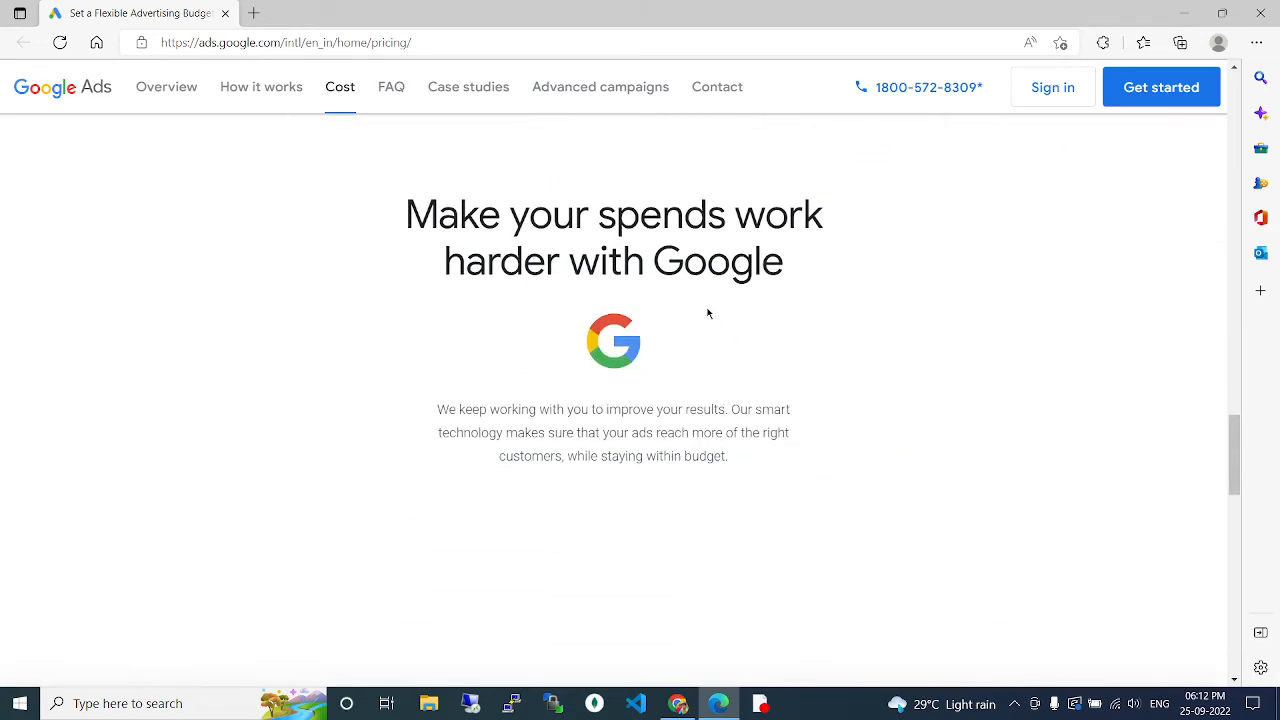
pyautogui.scroll(-3)
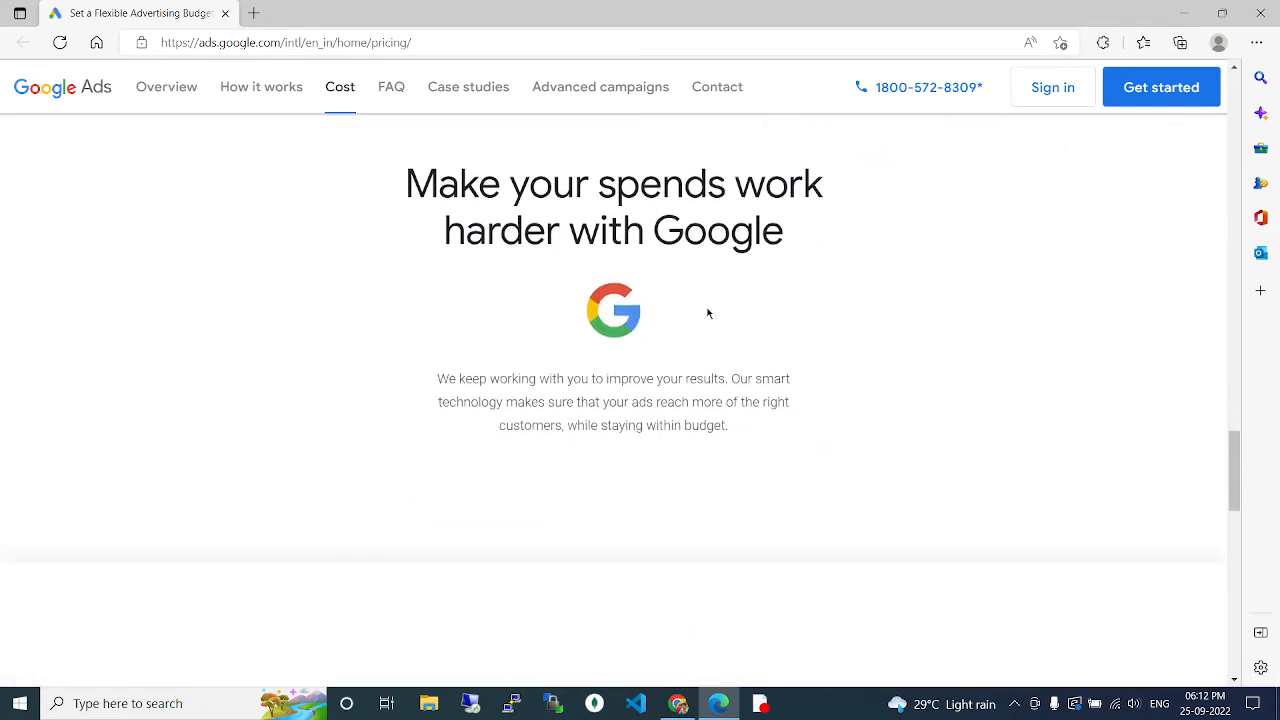
pyautogui.moveTo(816, 316)
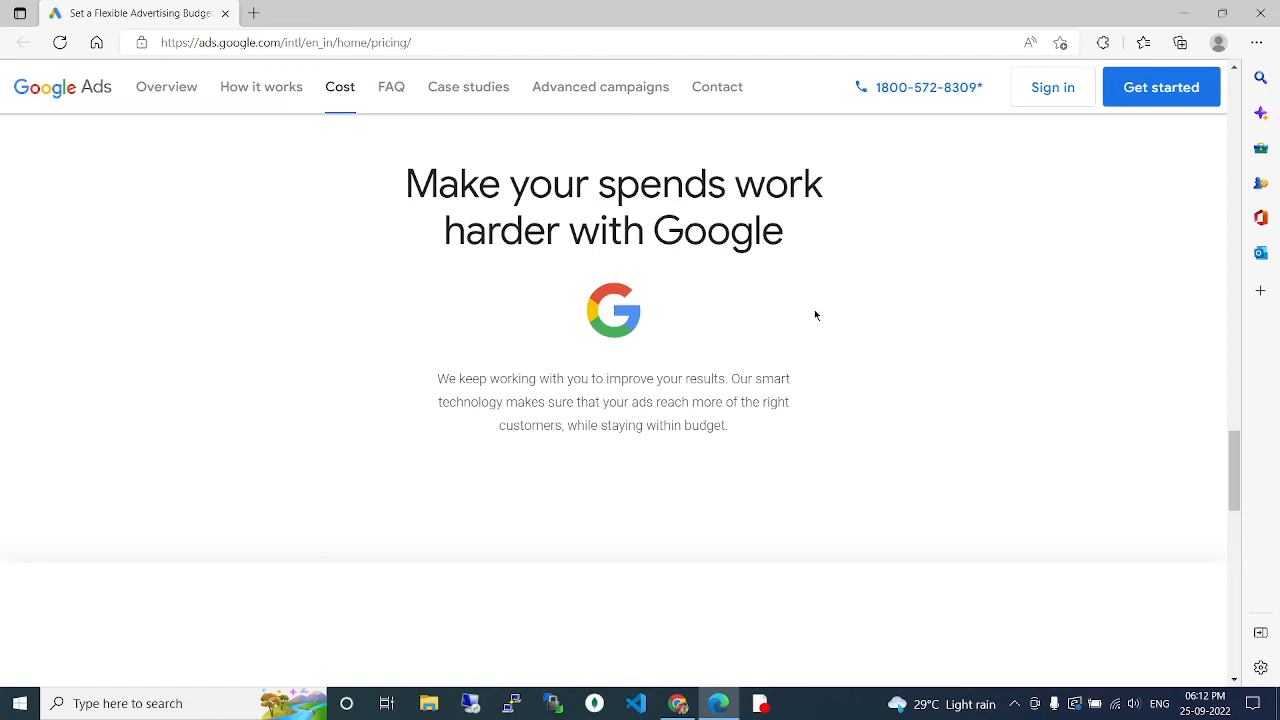
pyautogui.scroll(-3)
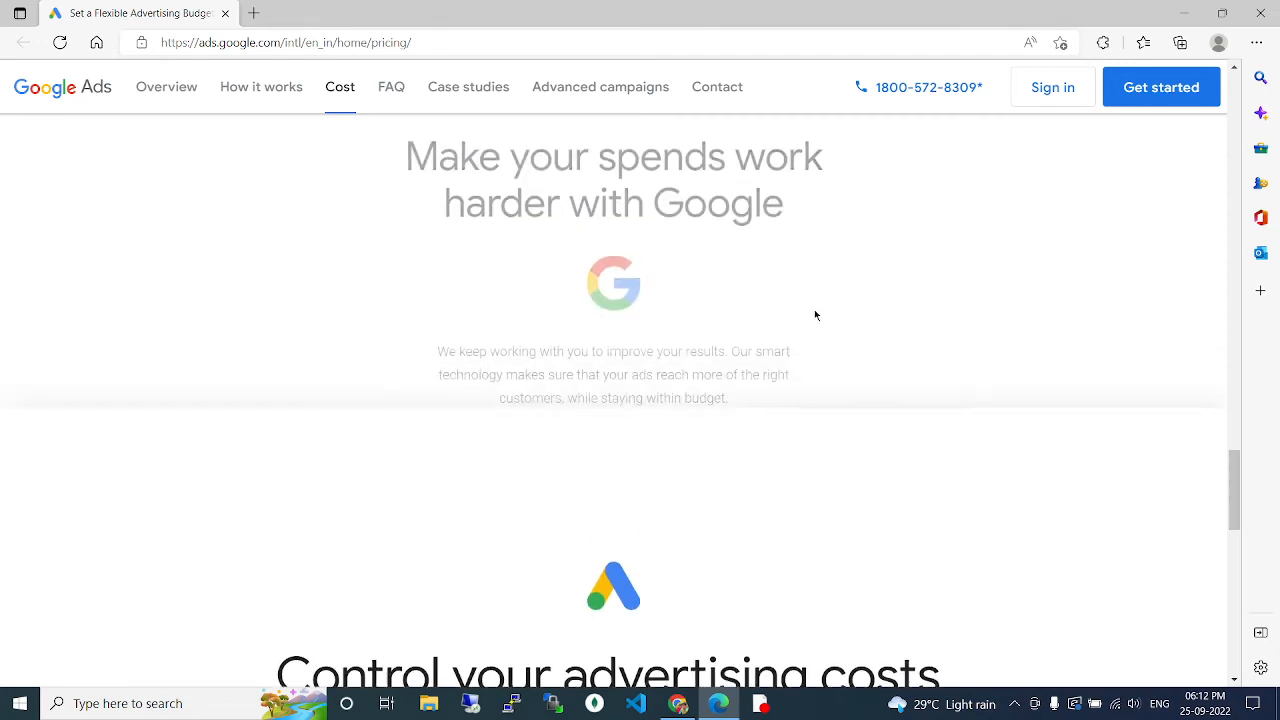
pyautogui.scroll(-3)
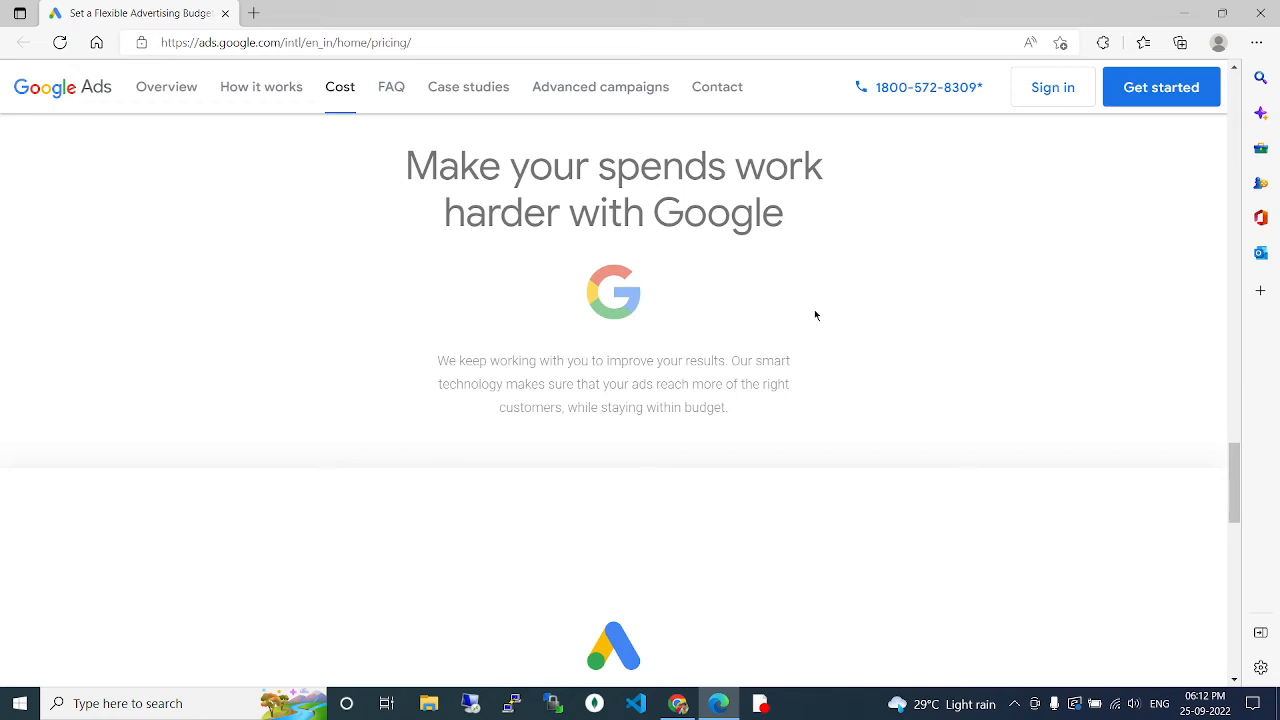
pyautogui.scroll(-3)
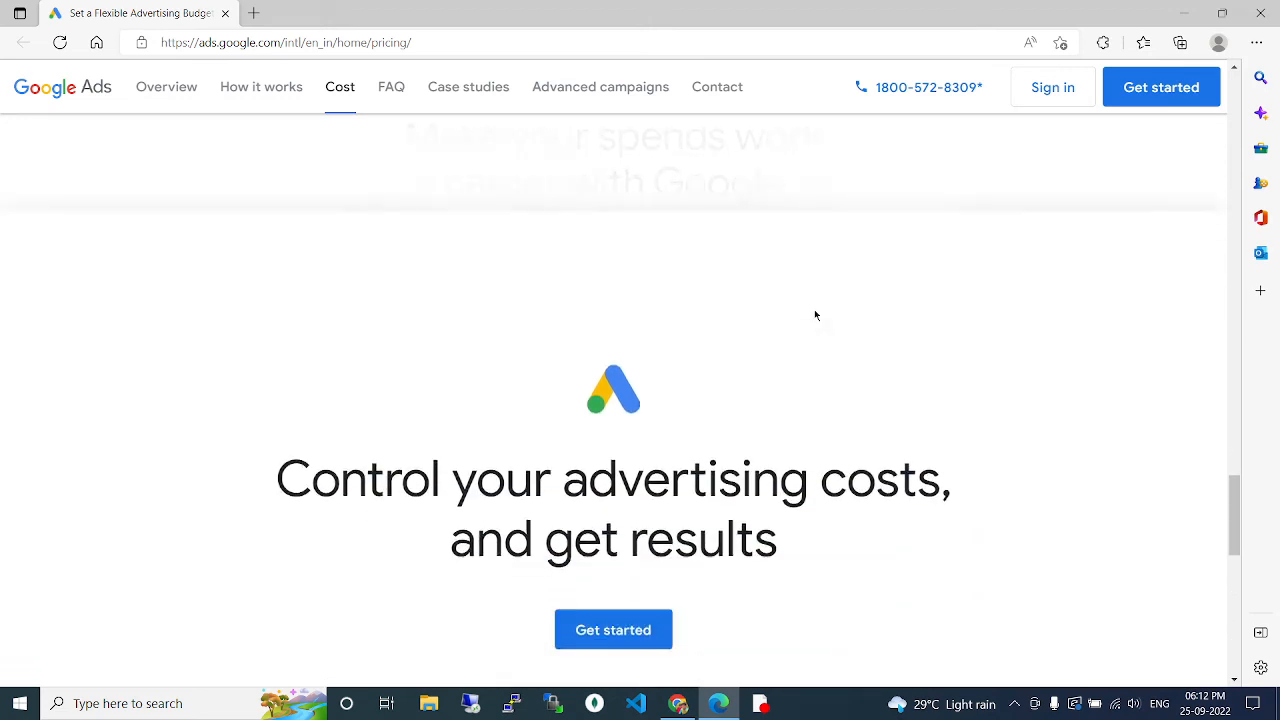
# - Scroll to the end and click 'Get started' under 'Control your advertising costs'
pyautogui.scroll(-3)
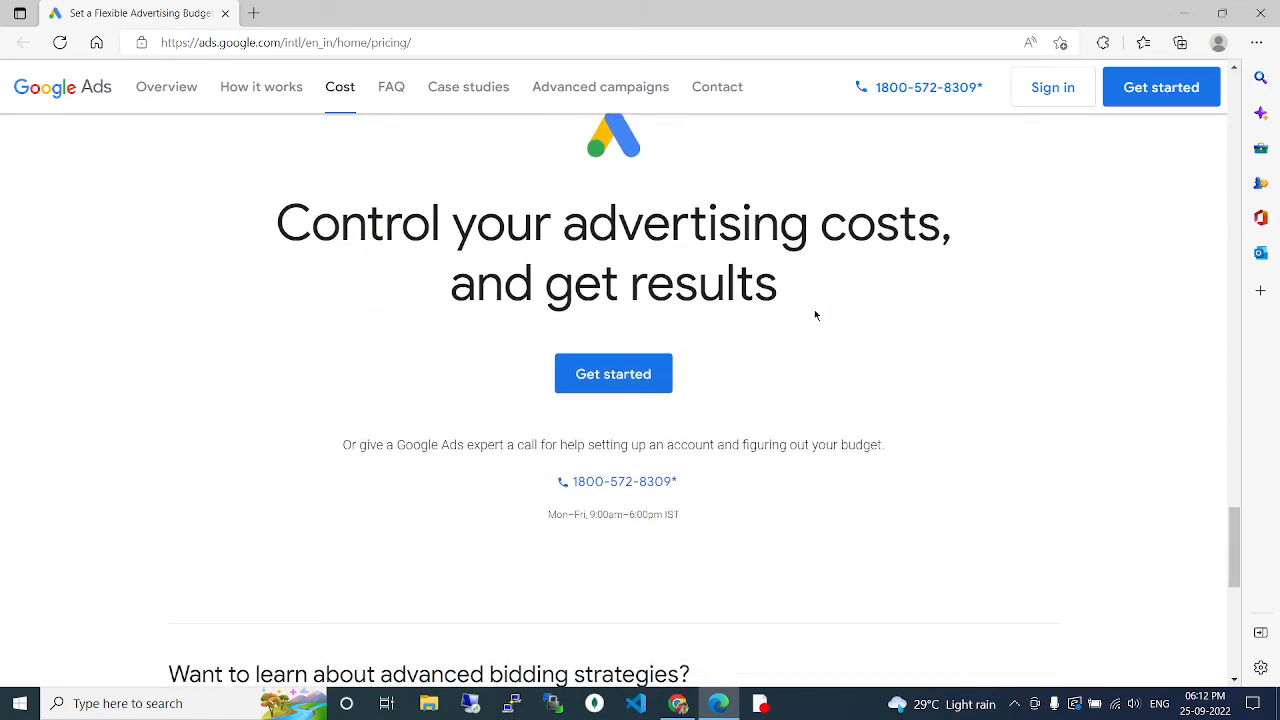
pyautogui.scroll(-3)
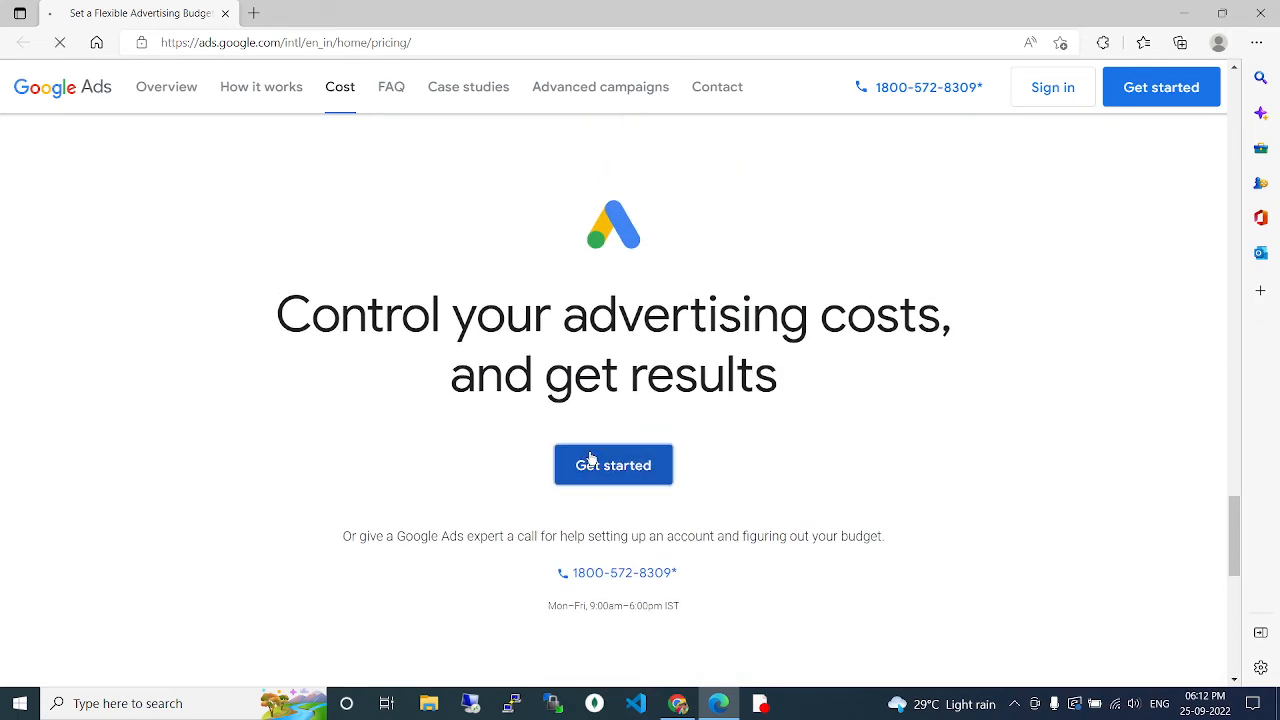
pyautogui.click(613, 464)
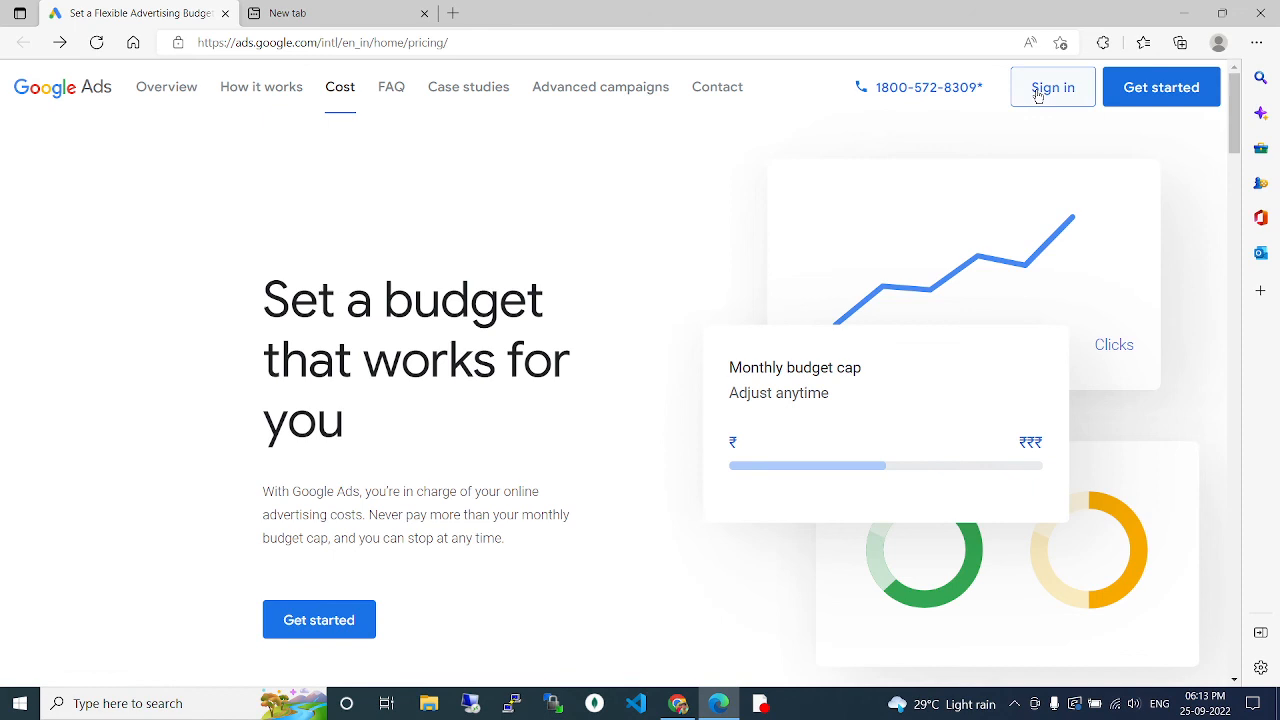
pyautogui.moveTo(689, 140)
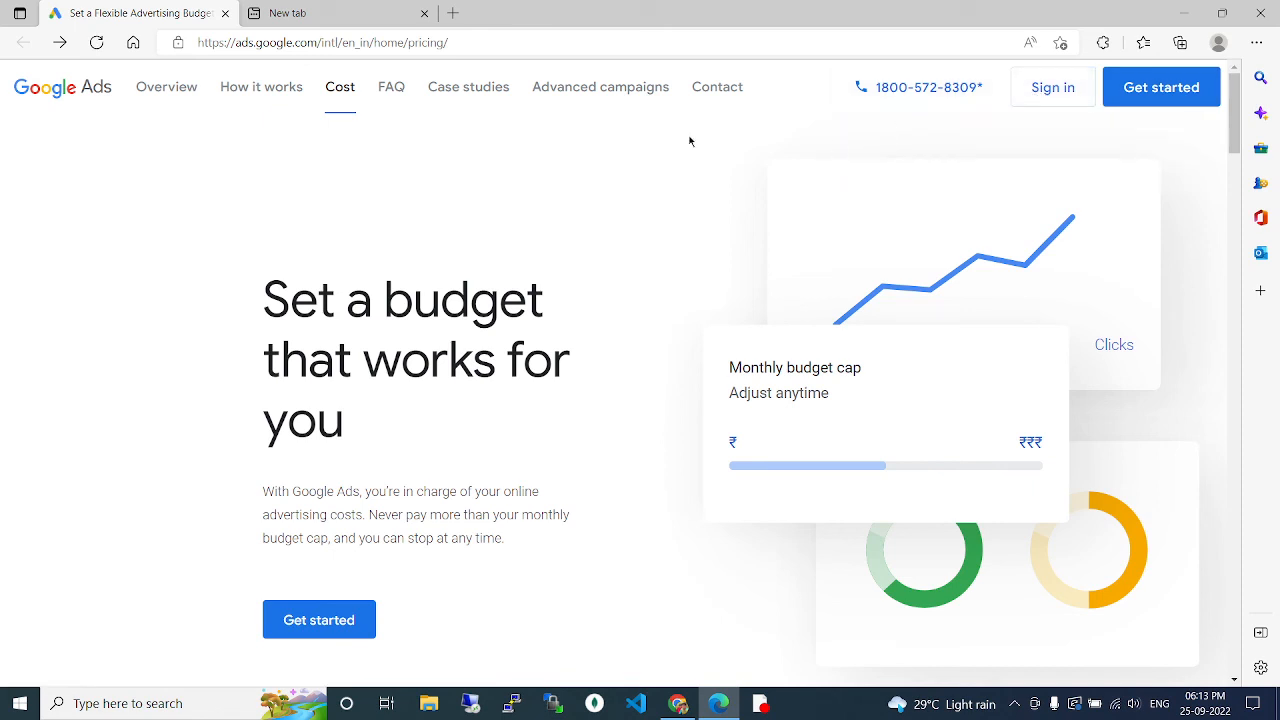
pyautogui.moveTo(595, 322)
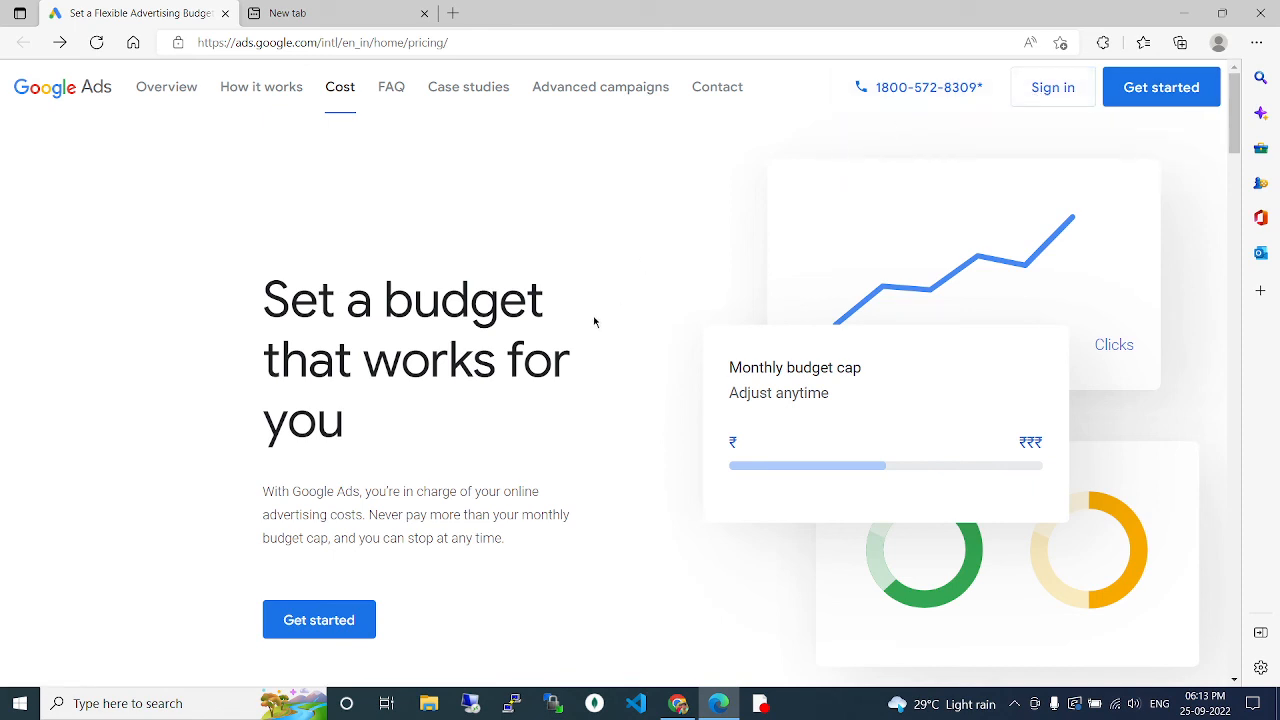
pyautogui.moveTo(575, 321)
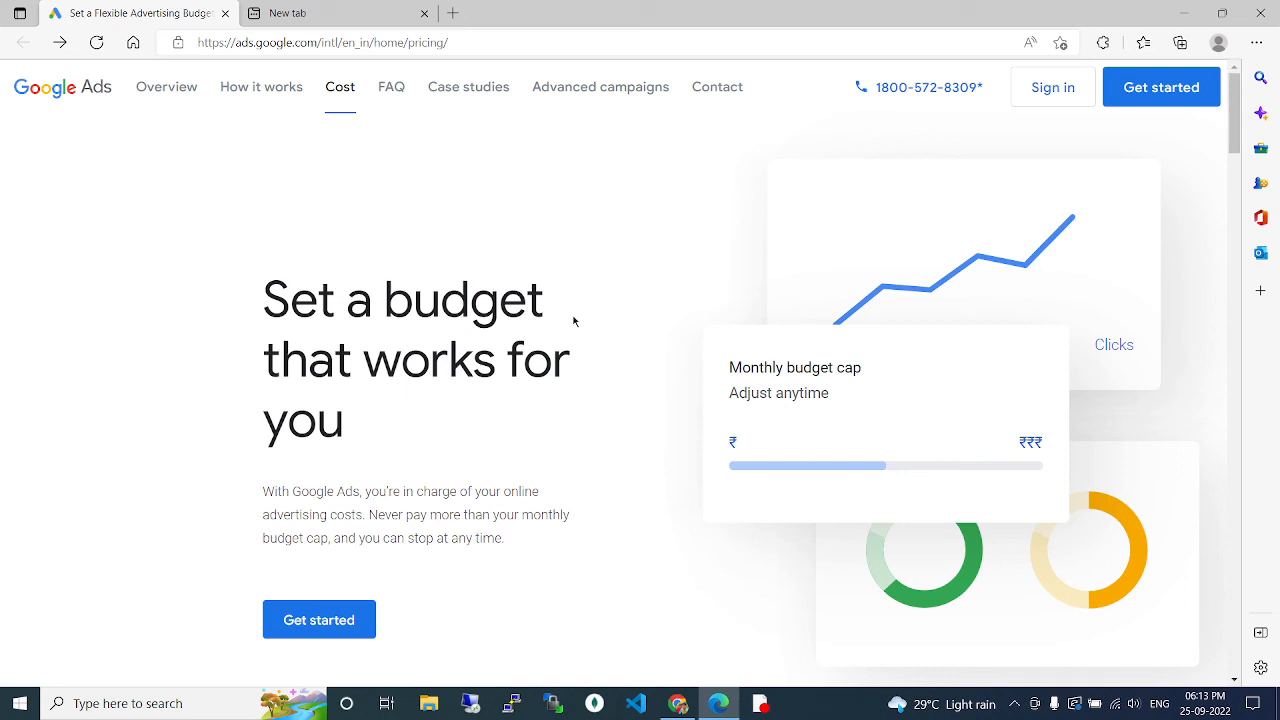
pyautogui.moveTo(611, 373)
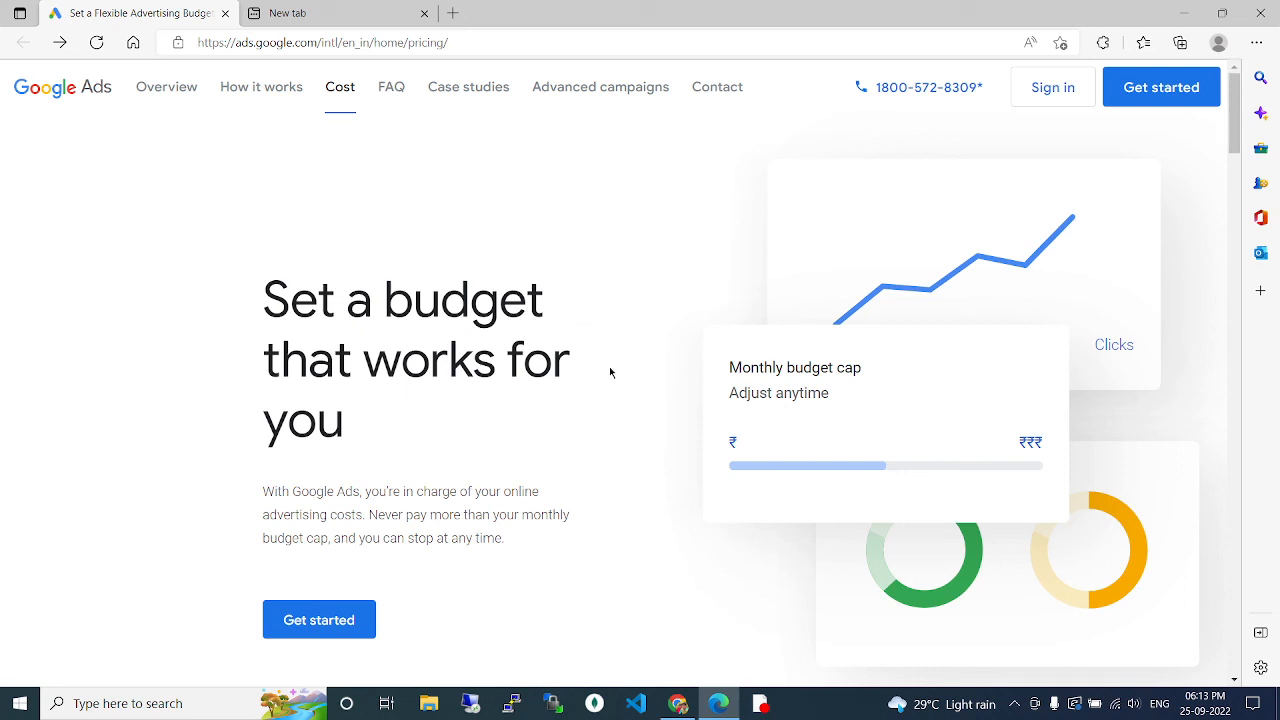